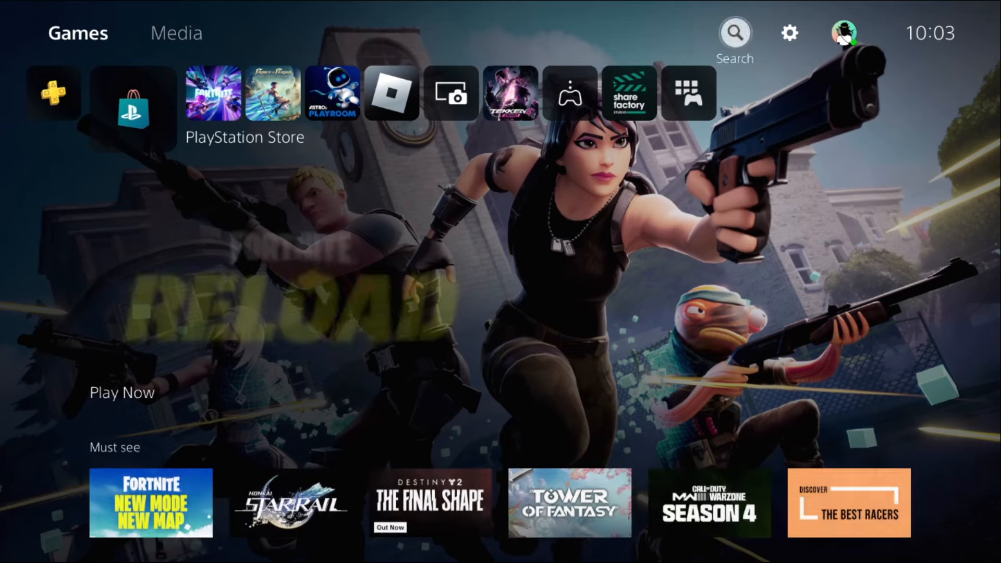
Open the console Settings and go into Network settings.
click(789, 33)
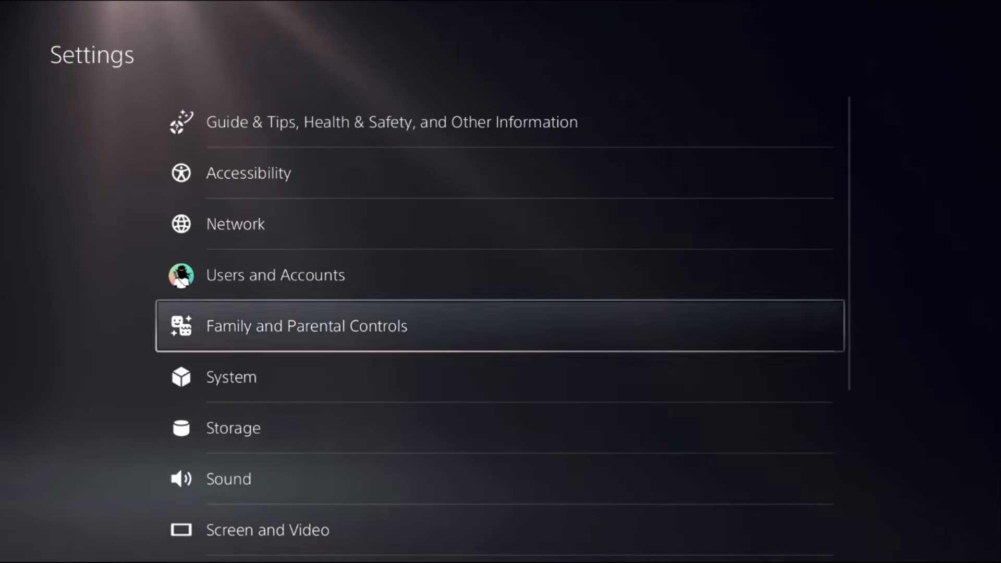
click(236, 223)
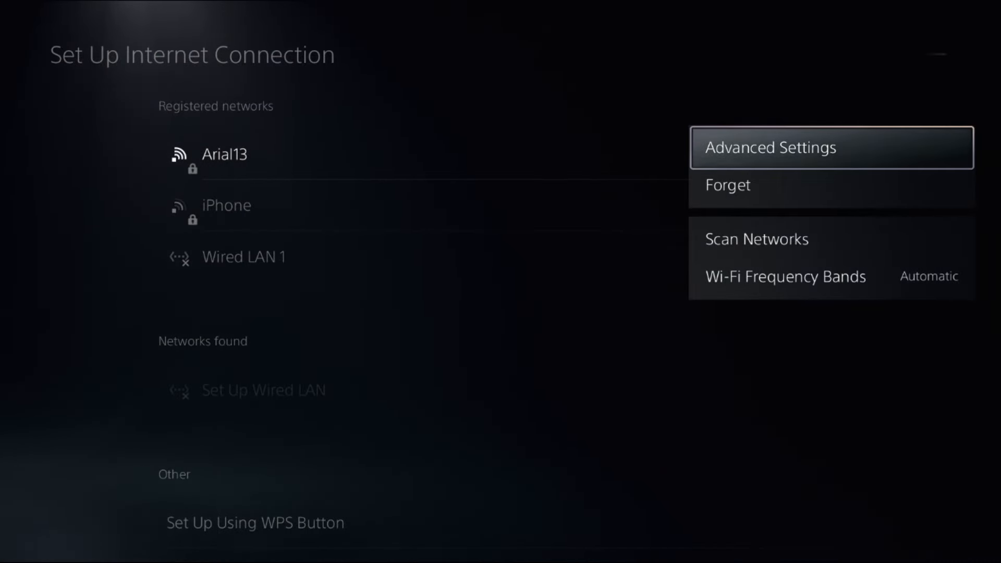
Set Arial13's DNS to Manual with primary 8.8.8.8 and secondary 8.8.4.4.
click(770, 147)
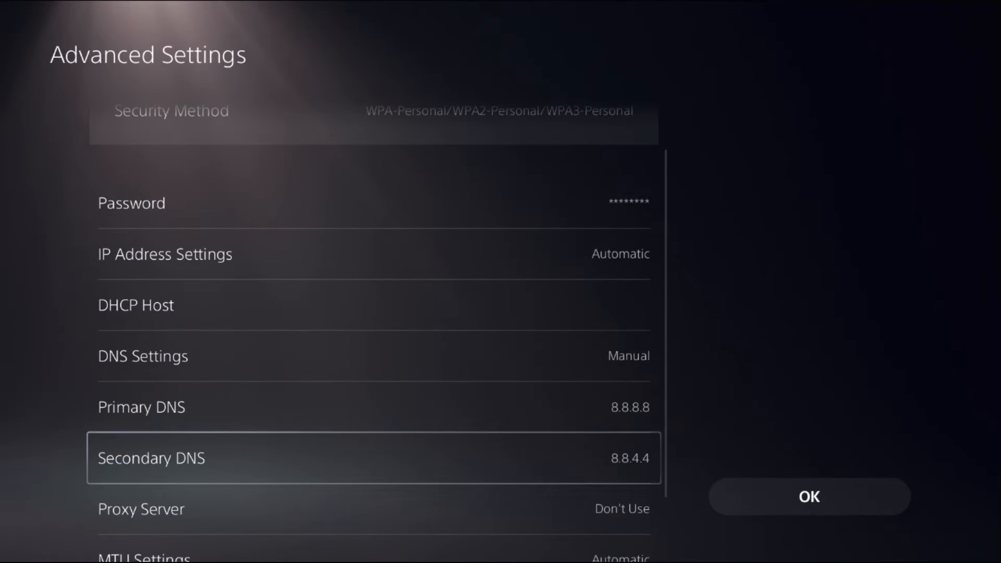
click(374, 356)
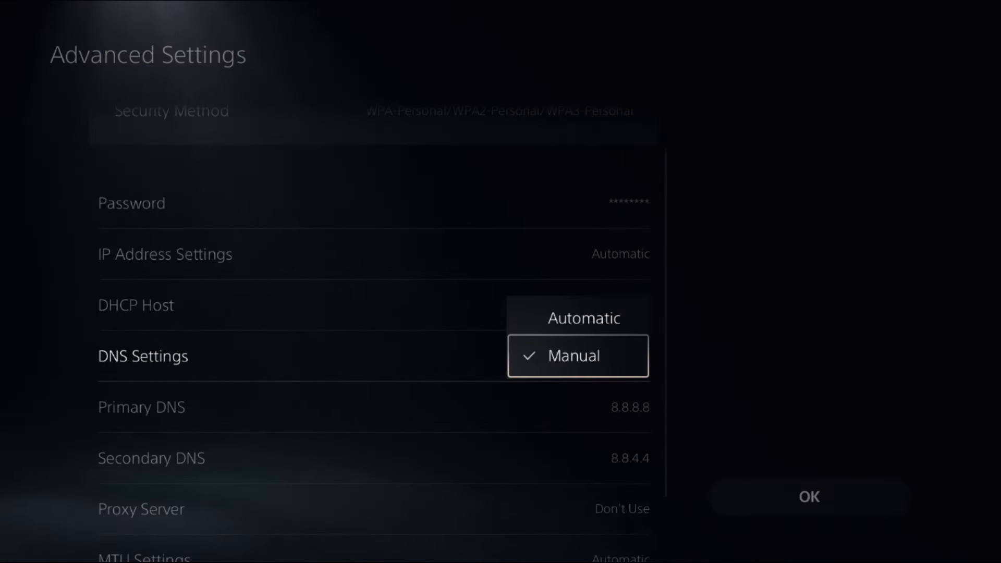
click(572, 356)
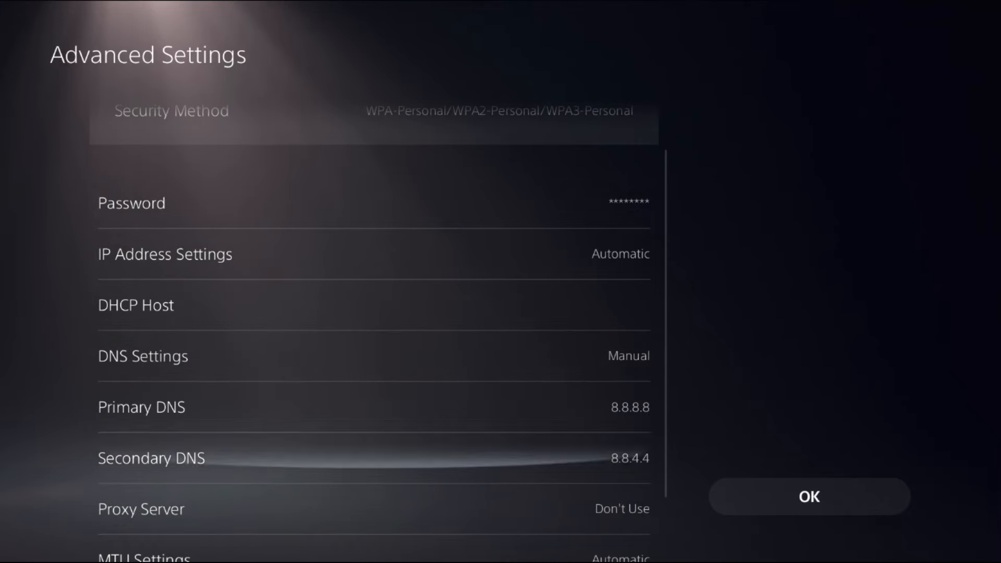
scroll(down, 3)
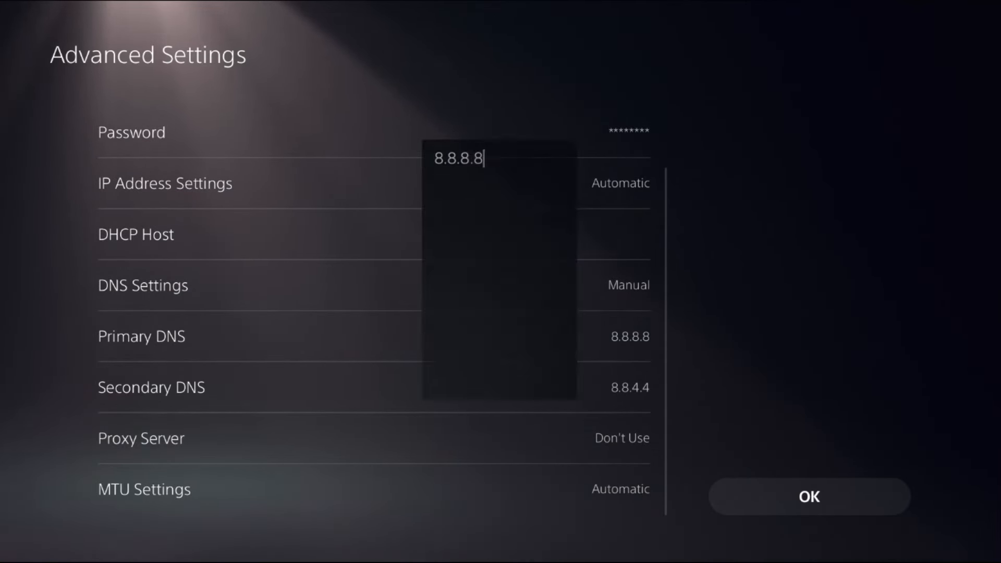
click(498, 157)
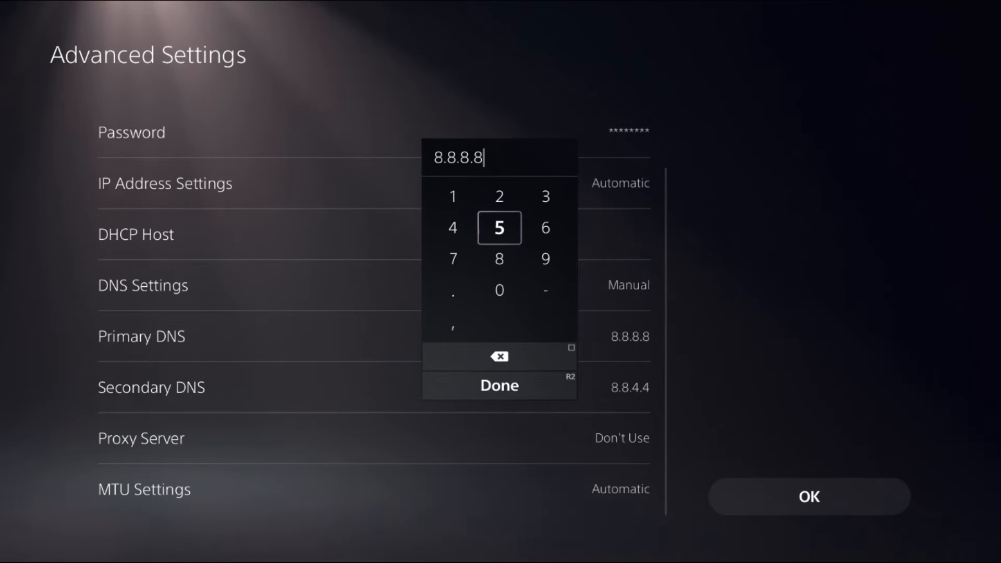
click(499, 385)
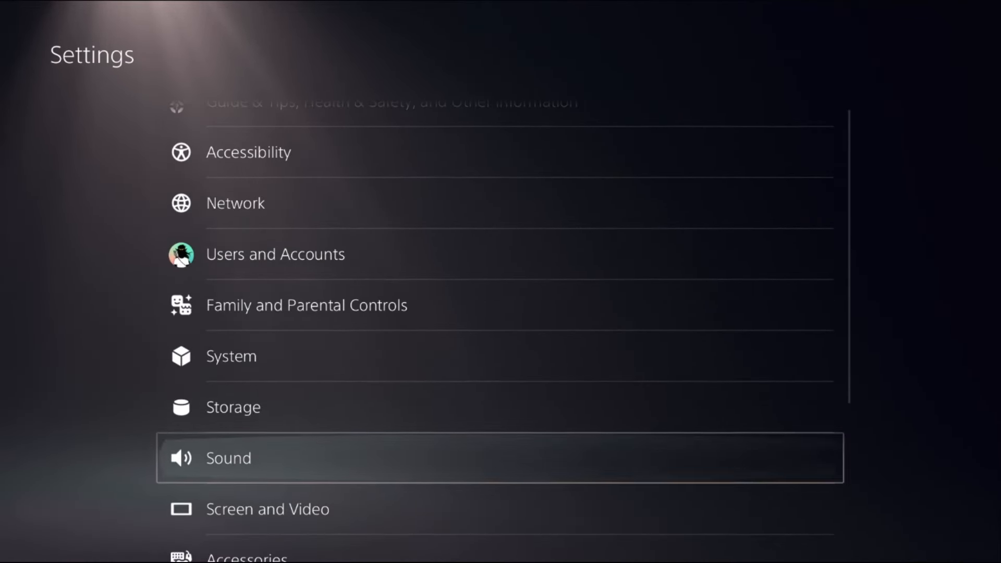
In System > Power Saving, enable Stay Connected to the Internet and network power-on in rest mode.
click(231, 355)
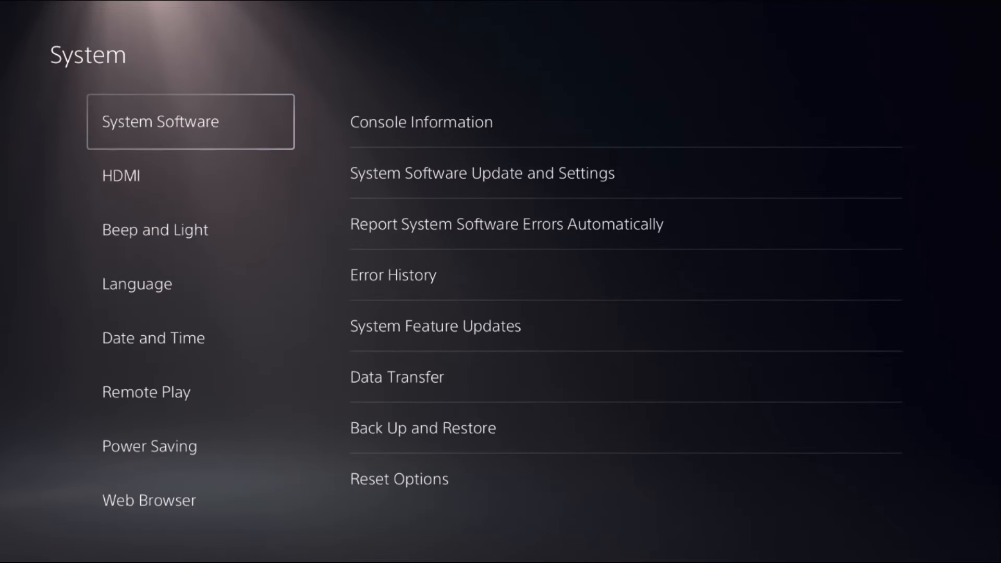
click(150, 446)
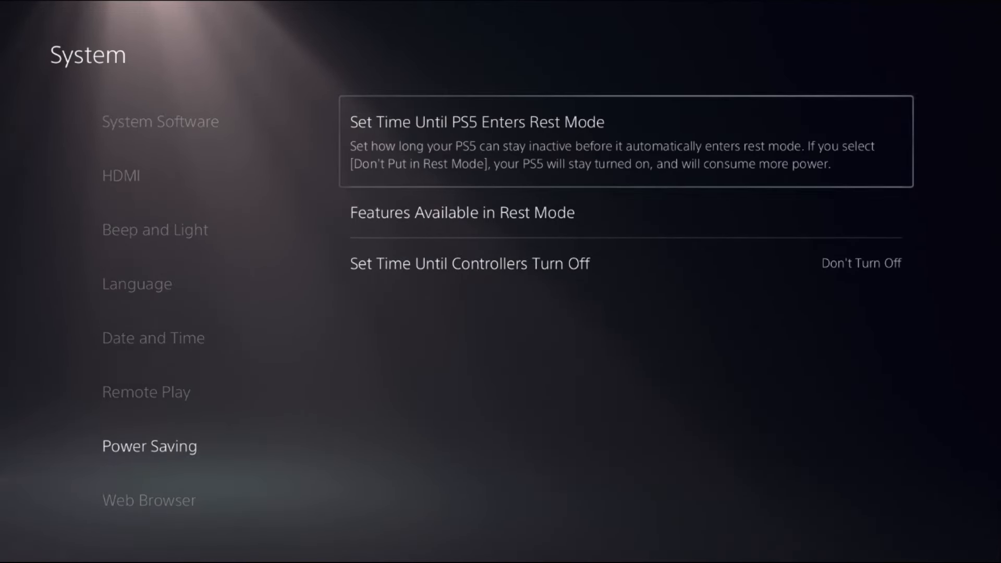
click(463, 213)
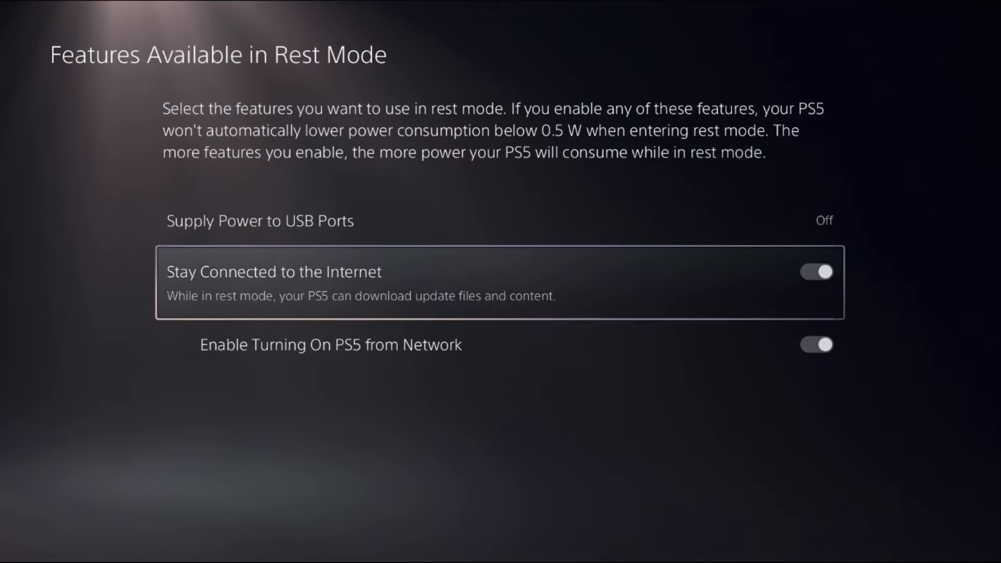
key(down)
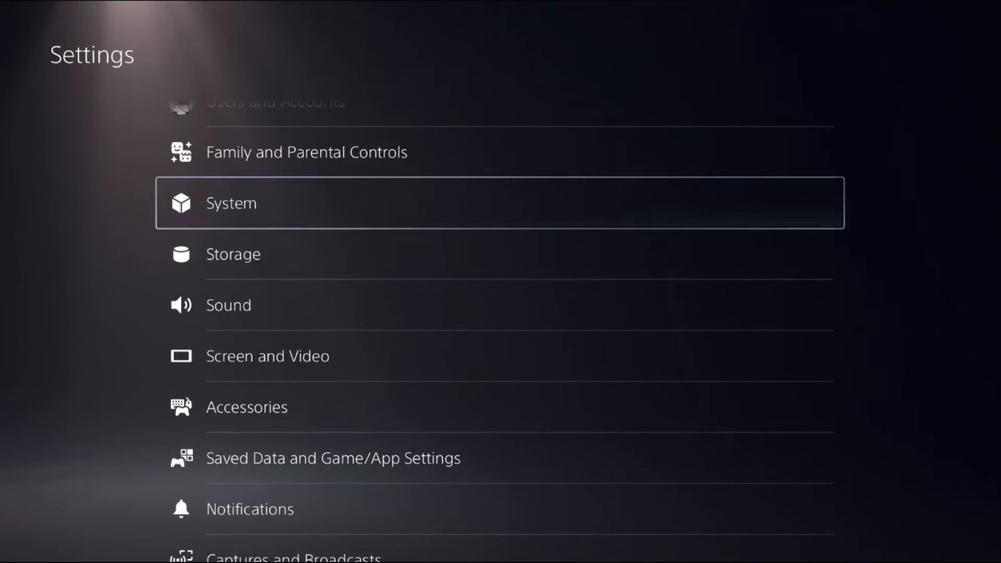
Run Restore Licenses from Users and Accounts > Other and acknowledge the result.
scroll(up, 3)
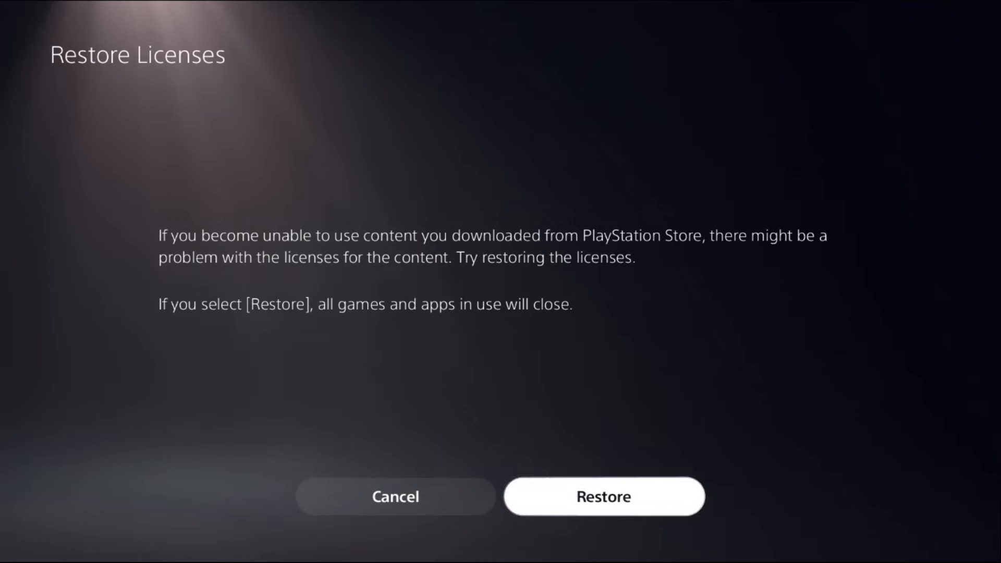
click(603, 496)
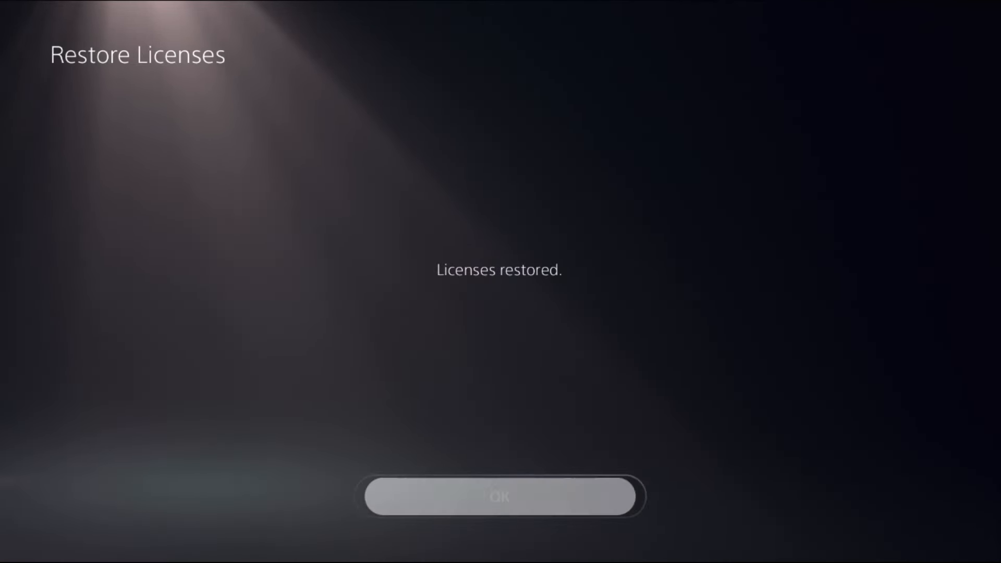
click(500, 498)
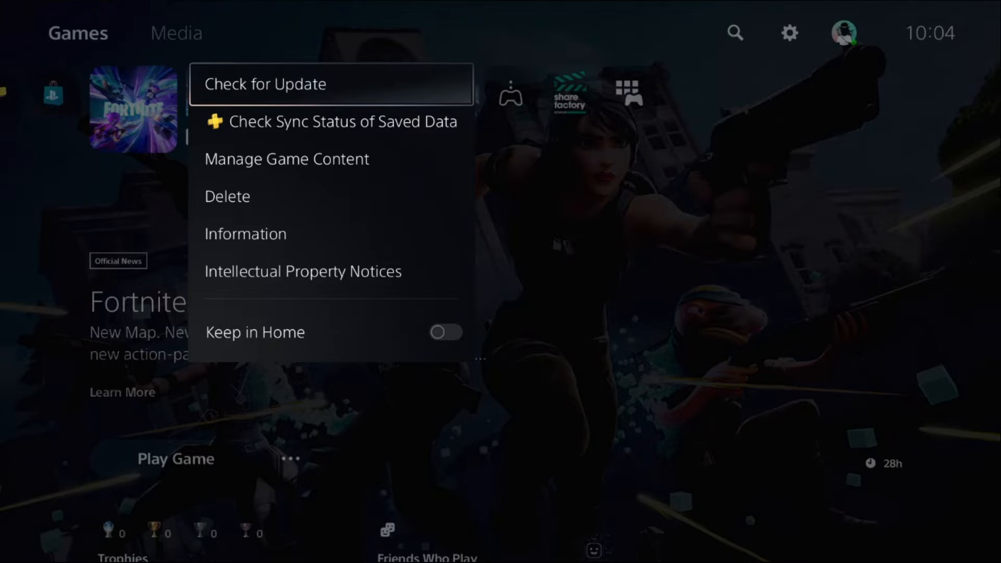
Check Fortnite for updates and dismiss the already-latest-version message.
click(264, 84)
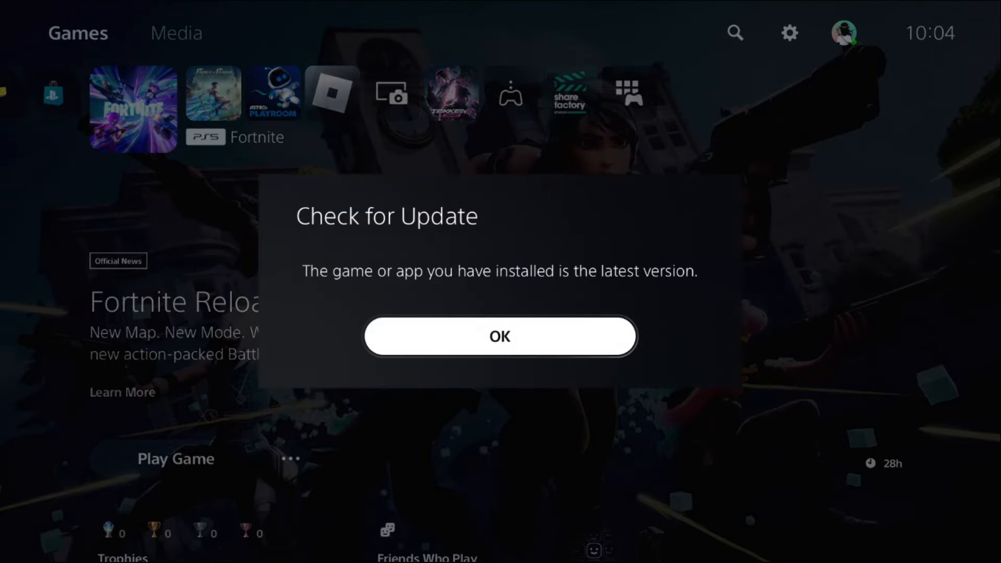
click(500, 337)
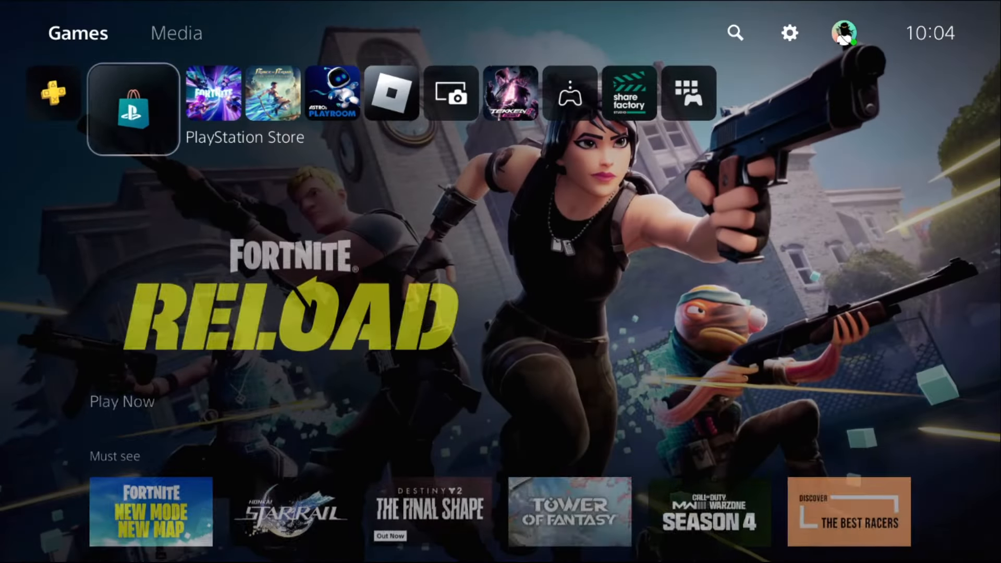